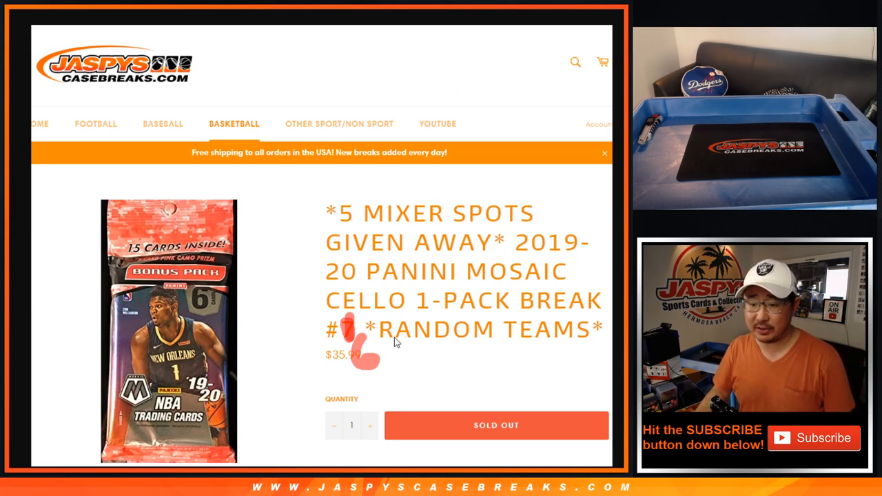
mouse_move(410, 193)
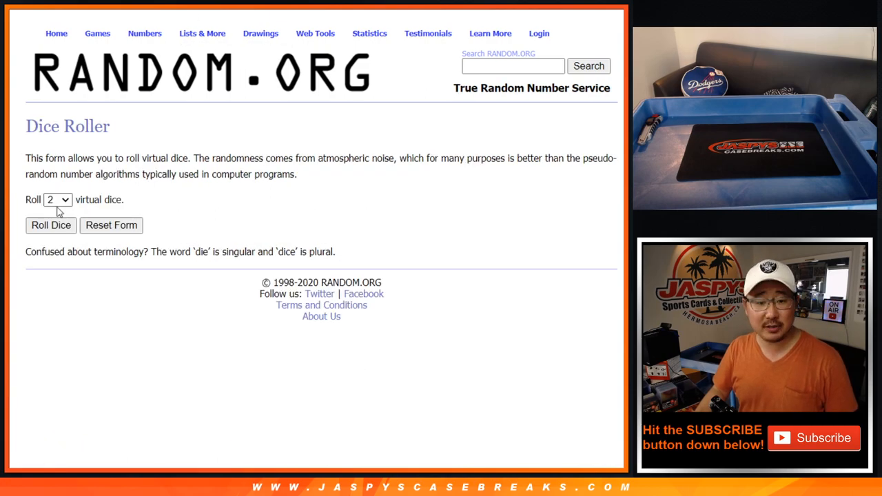
Step: Roll the two dice, then shuffle the 30 participant names repeatedly in the List Randomizer
left_click(51, 226)
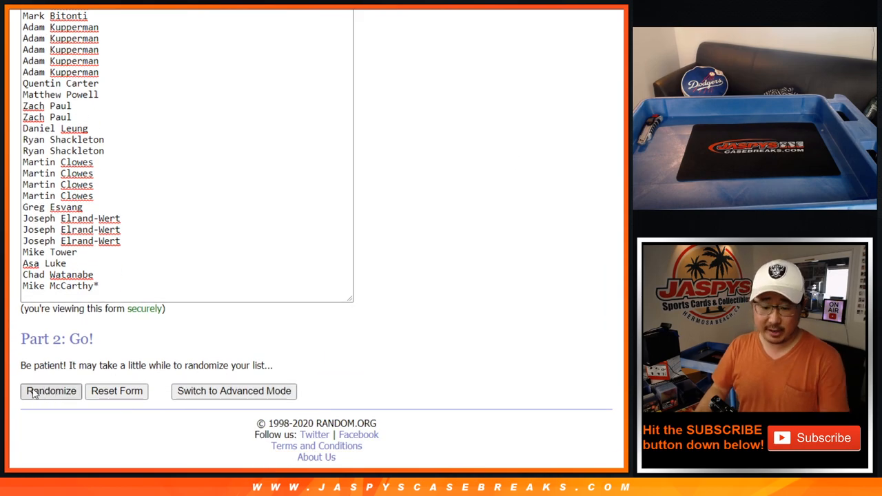
left_click(51, 392)
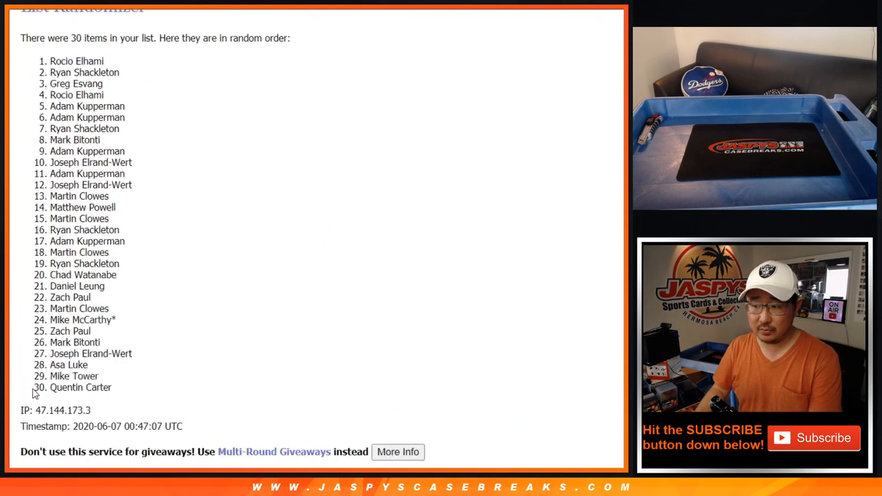
left_click(38, 391)
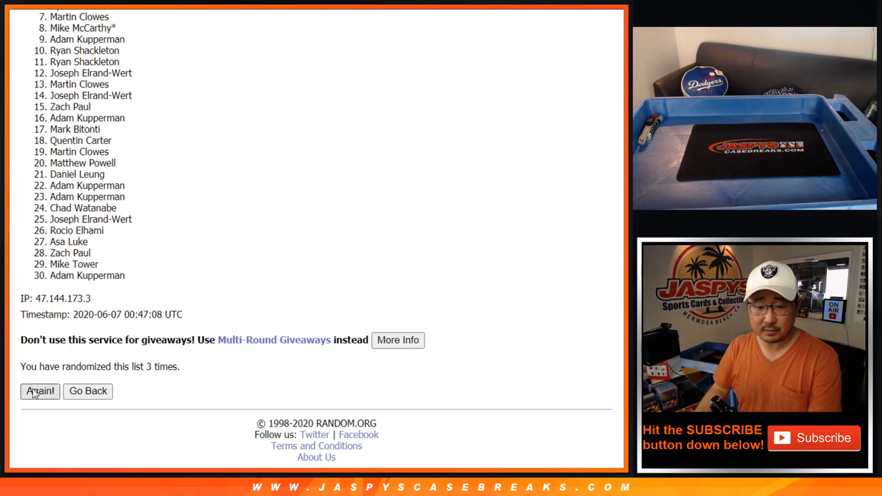
left_click(39, 392)
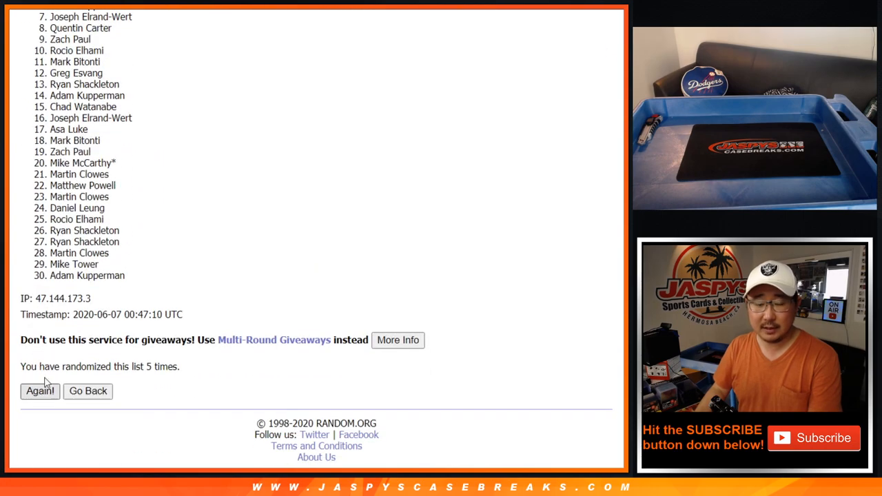
left_click(38, 392)
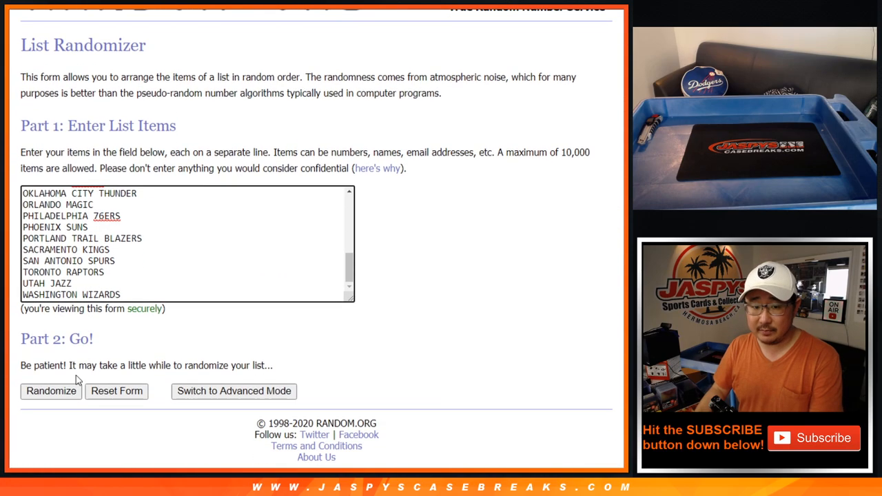
Step: Shuffle the NBA team list repeatedly until Milwaukee Bucks lands first and Memphis Grizzlies second
left_click(51, 391)
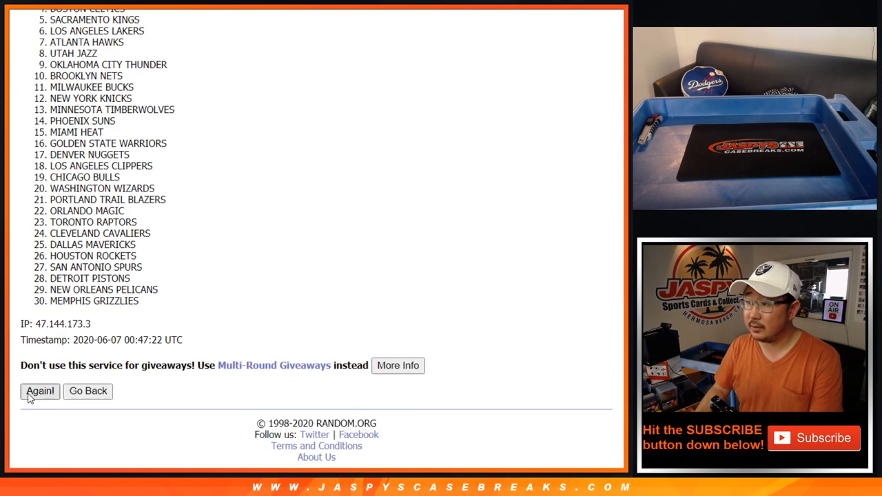
left_click(39, 391)
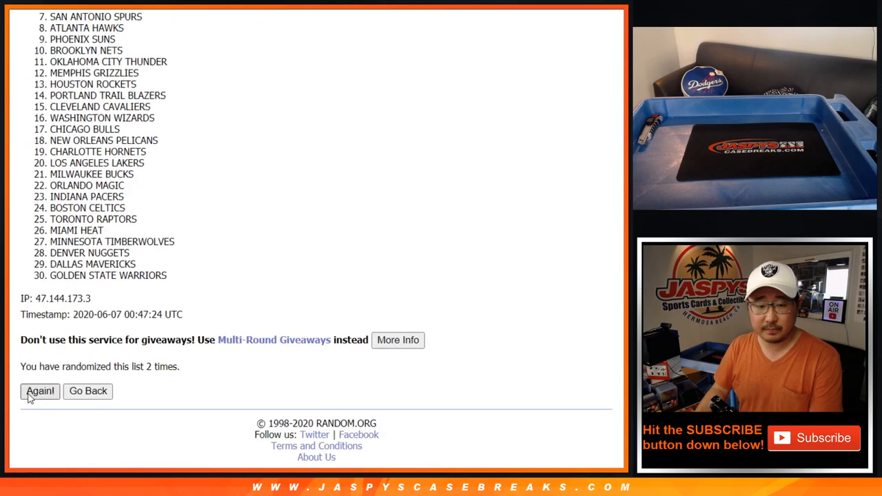
left_click(39, 392)
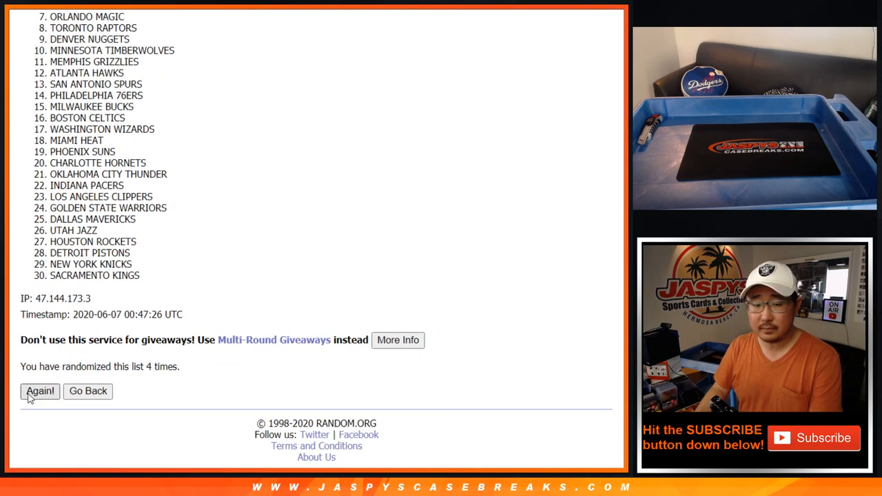
left_click(40, 391)
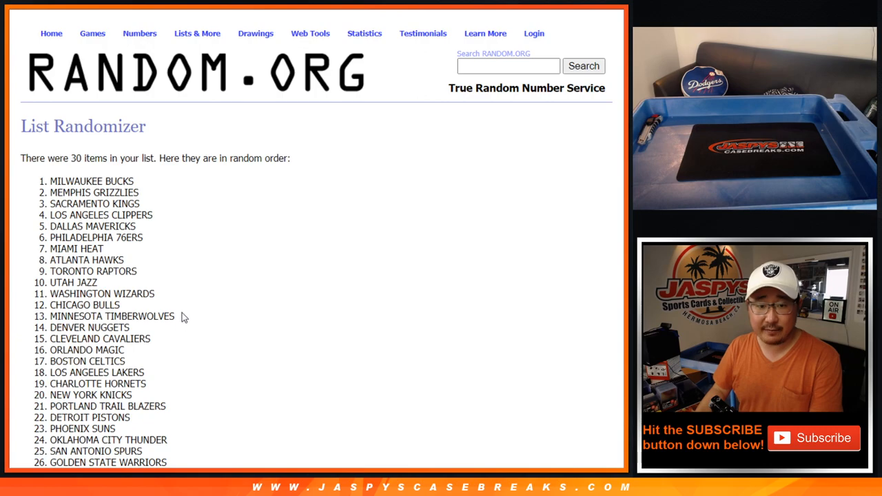
scroll("down", 3)
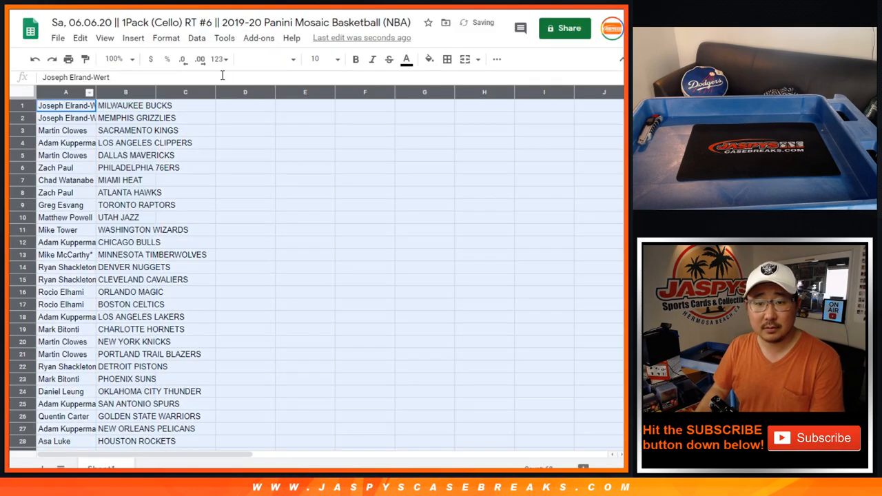
Step: Select the participant–team pairs in A1:B30 and sort them alphabetically by team via the Data menu
left_click(317, 58)
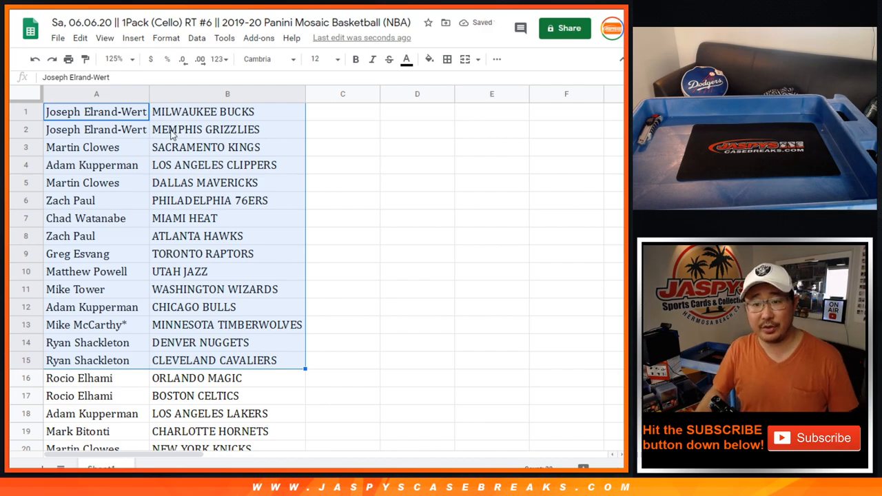
scroll("down", 3)
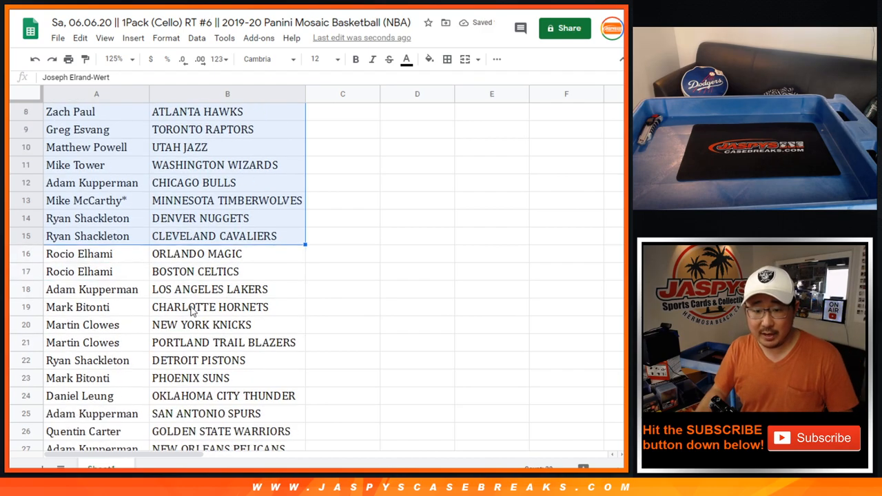
scroll("down", 3)
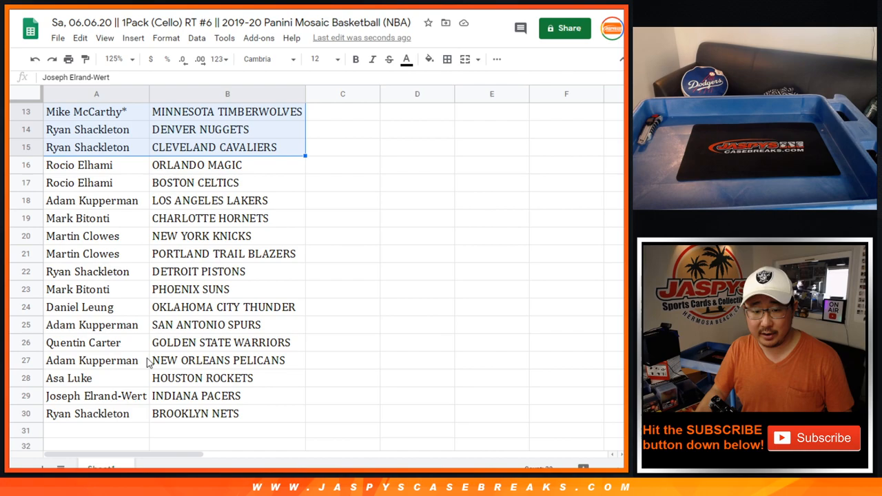
left_click(97, 166)
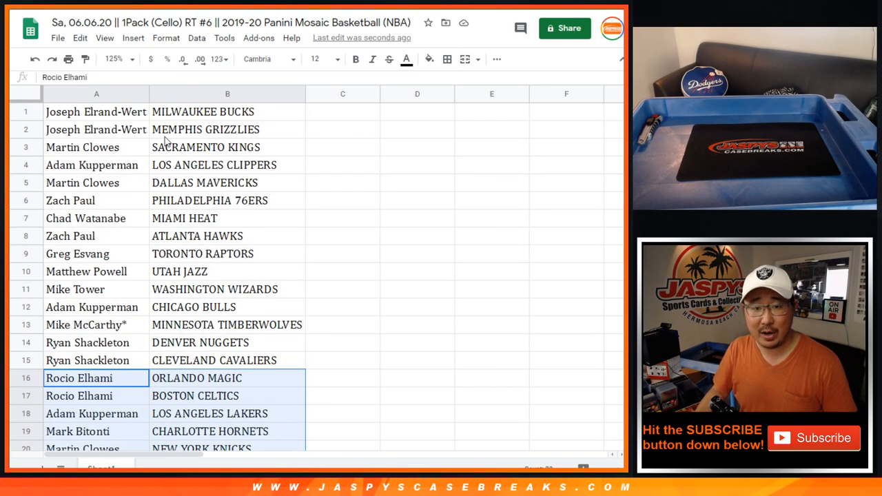
left_click(113, 58)
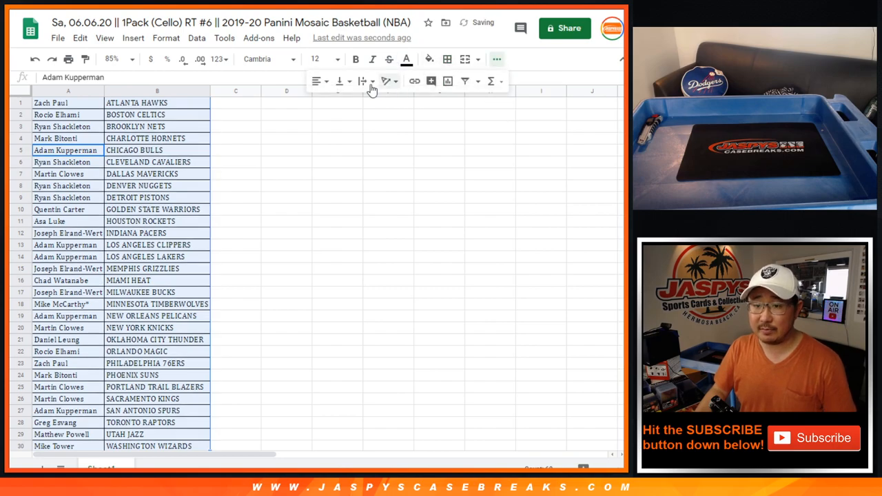
Step: Centre-align the selected names and teams horizontally in their cells
left_click(158, 138)
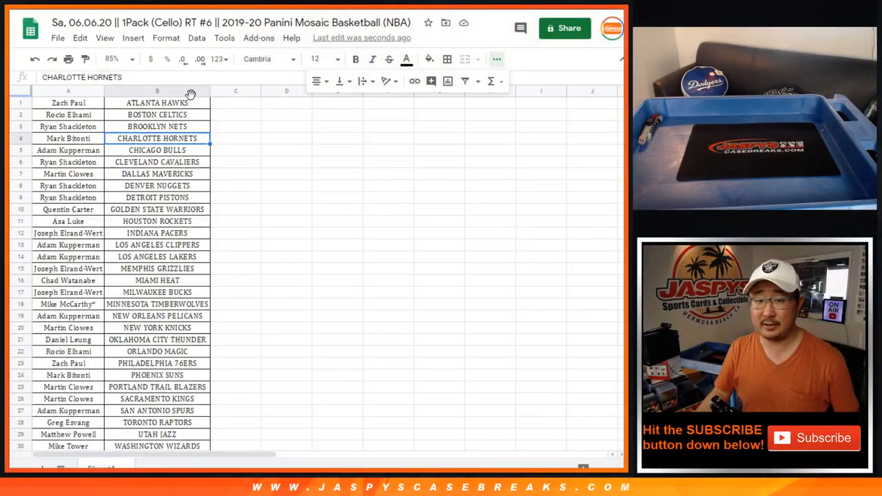
left_click(68, 102)
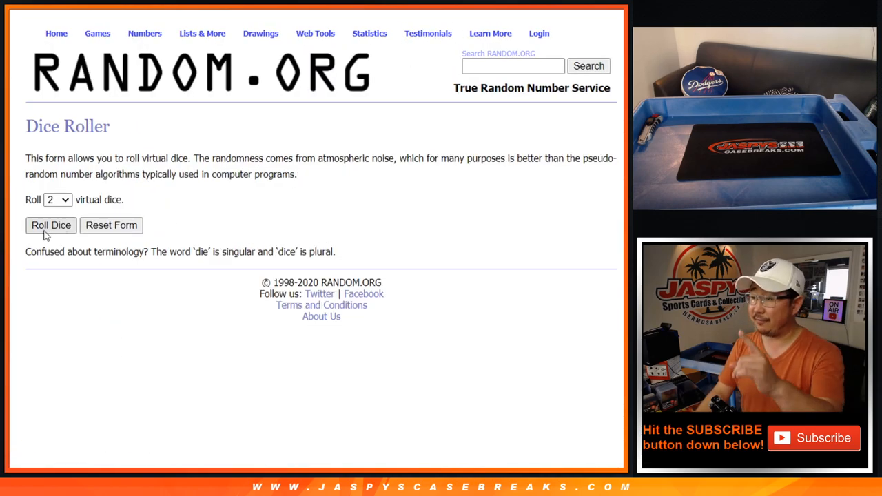
left_click(49, 226)
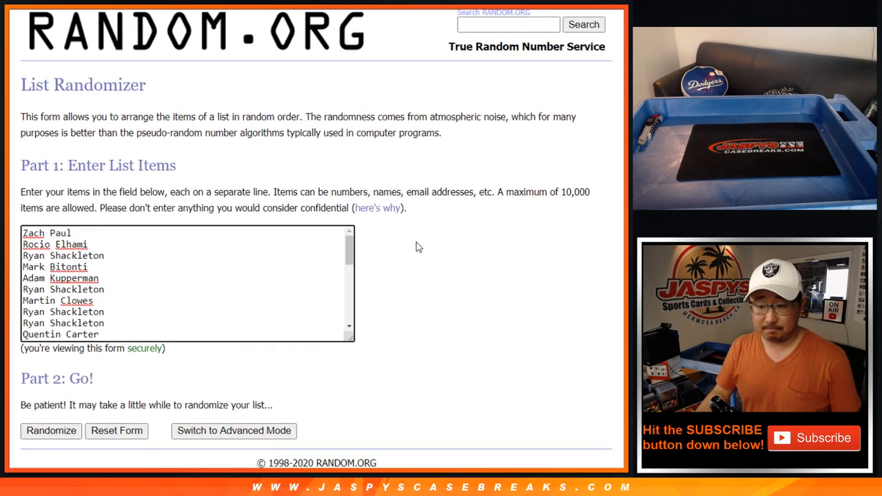
left_click(51, 430)
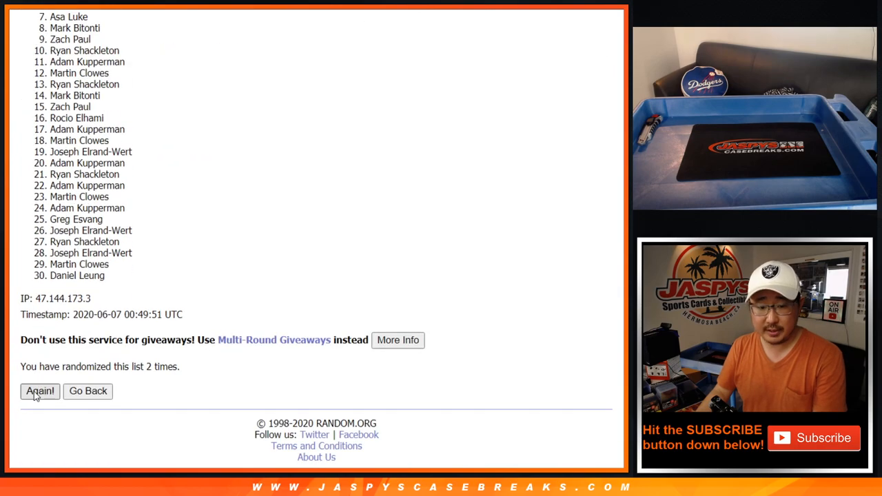
left_click(38, 392)
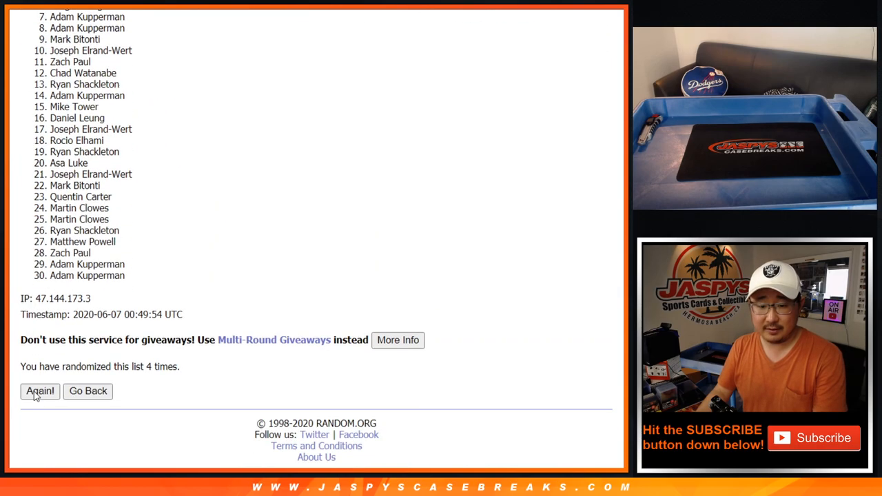
left_click(39, 391)
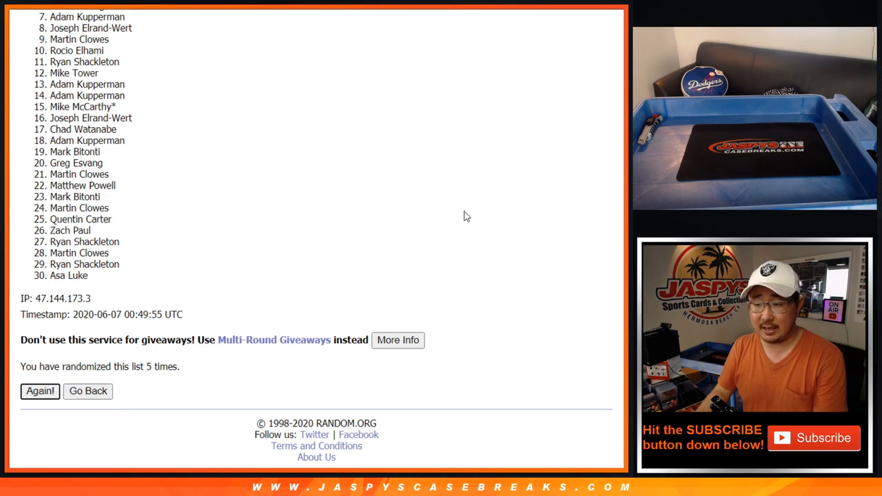
left_click(39, 391)
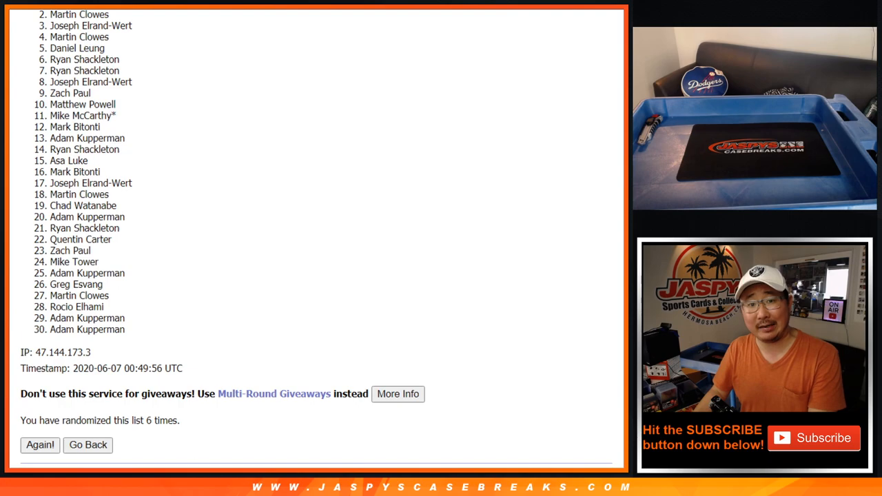
left_click(38, 444)
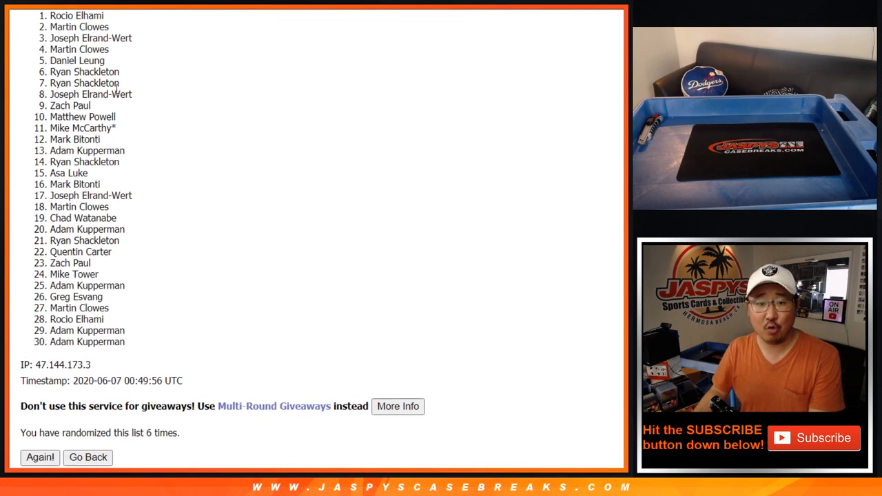